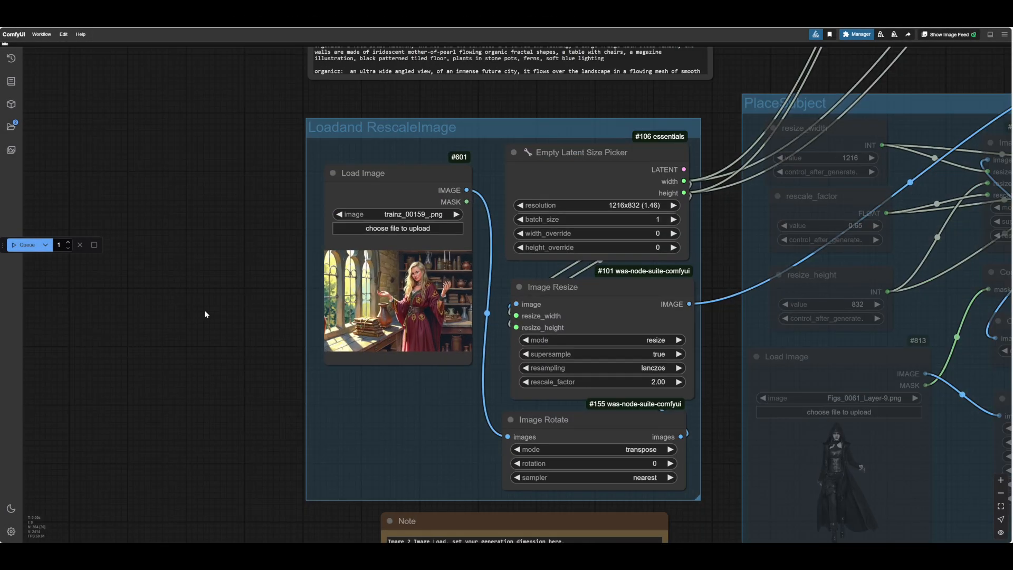
- Load a replacement source image into the image-loading node from the temp outputs
{"action": "scroll", "scroll_direction": "down", "scroll_amount": 3}
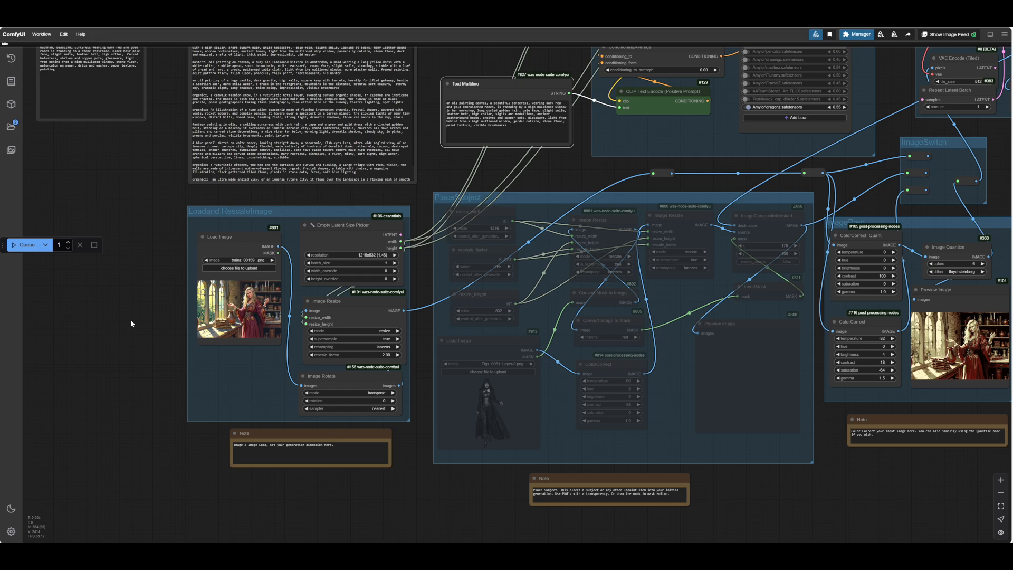
{"action": "scroll", "scroll_direction": "down", "scroll_amount": 3}
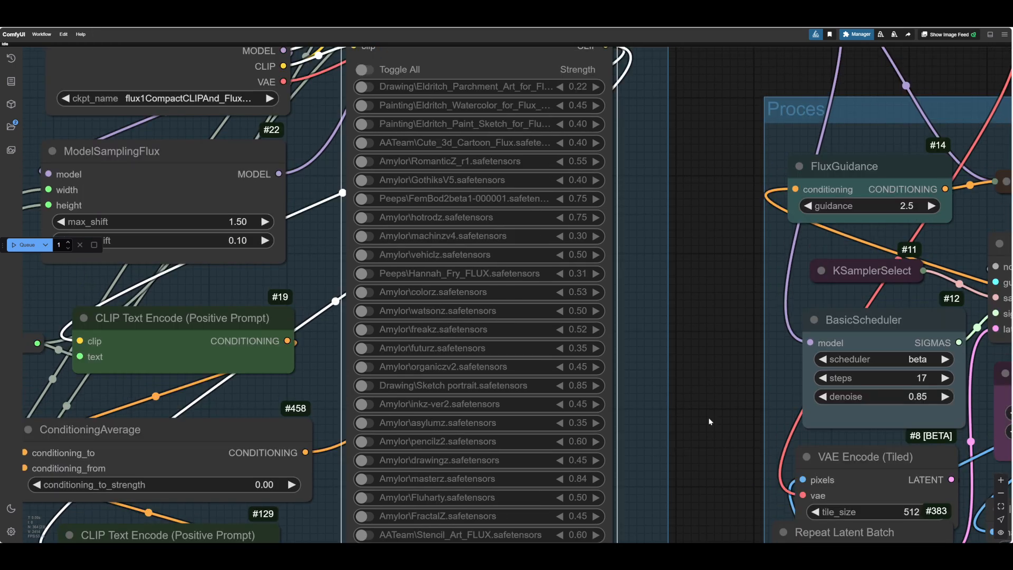
{"action": "scroll", "scroll_direction": "down", "scroll_amount": 3}
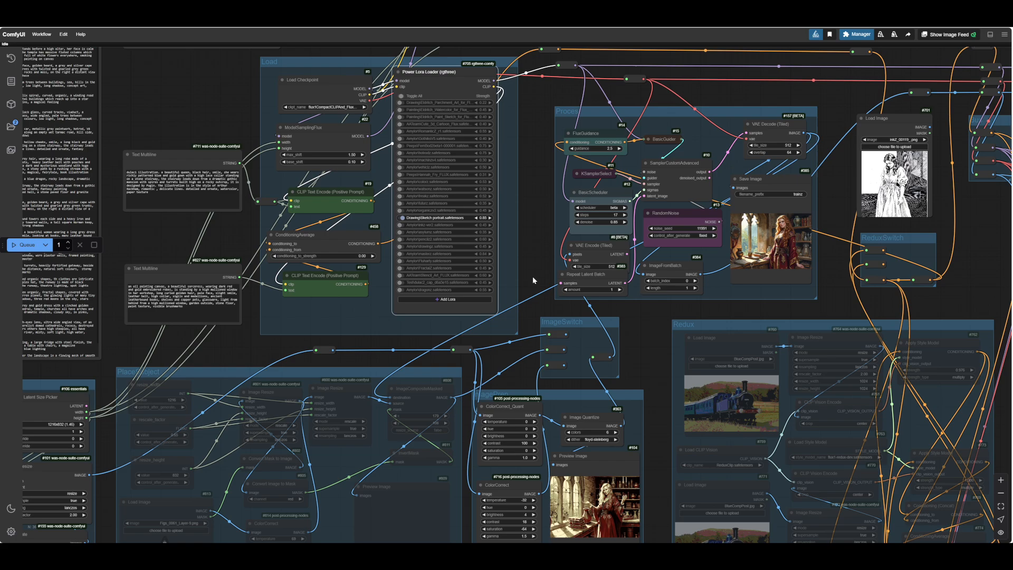
{"action": "scroll", "scroll_direction": "down", "scroll_amount": 3}
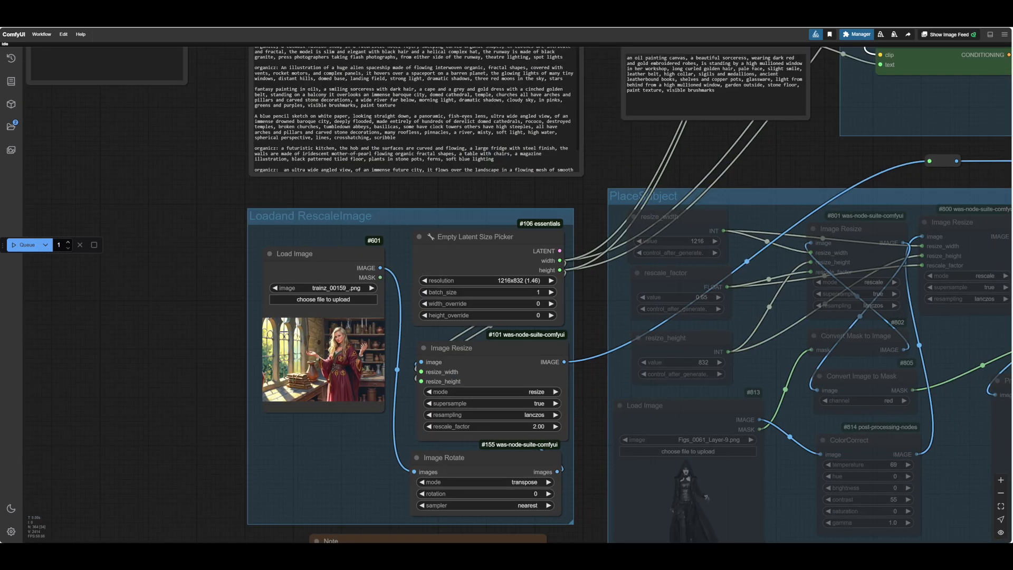
{"action": "left_click", "coordinate": [323, 298]}
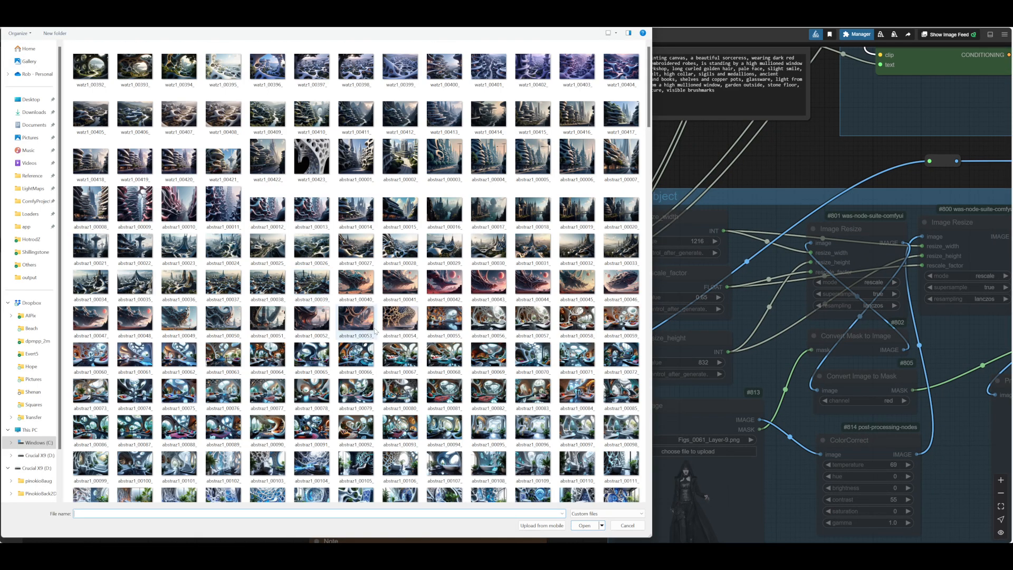
{"action": "left_click", "coordinate": [25, 226]}
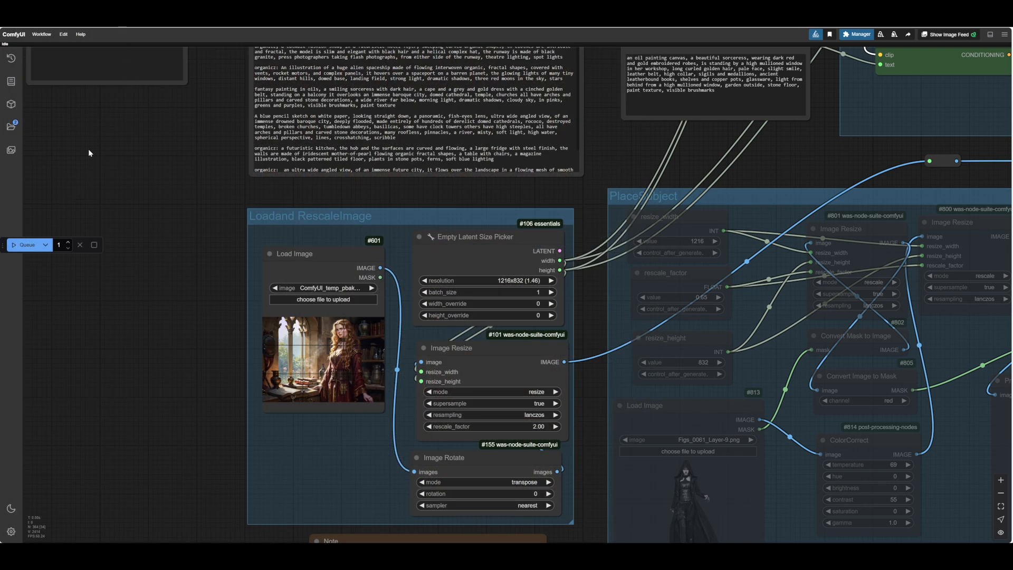
- Swap the source again for another ComfyUI_temp sorceress render
{"action": "left_click", "coordinate": [323, 299]}
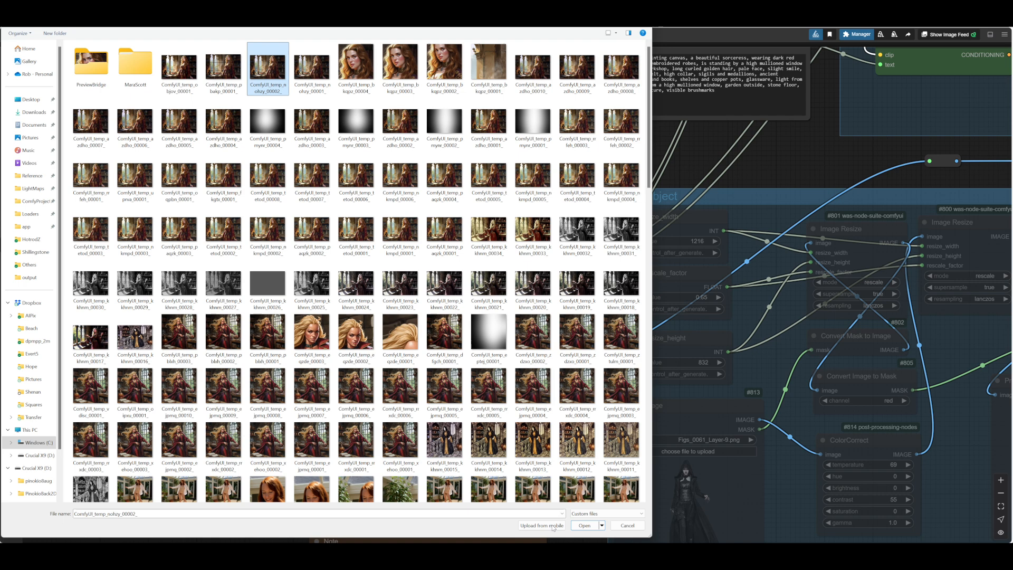
{"action": "left_click", "coordinate": [584, 524]}
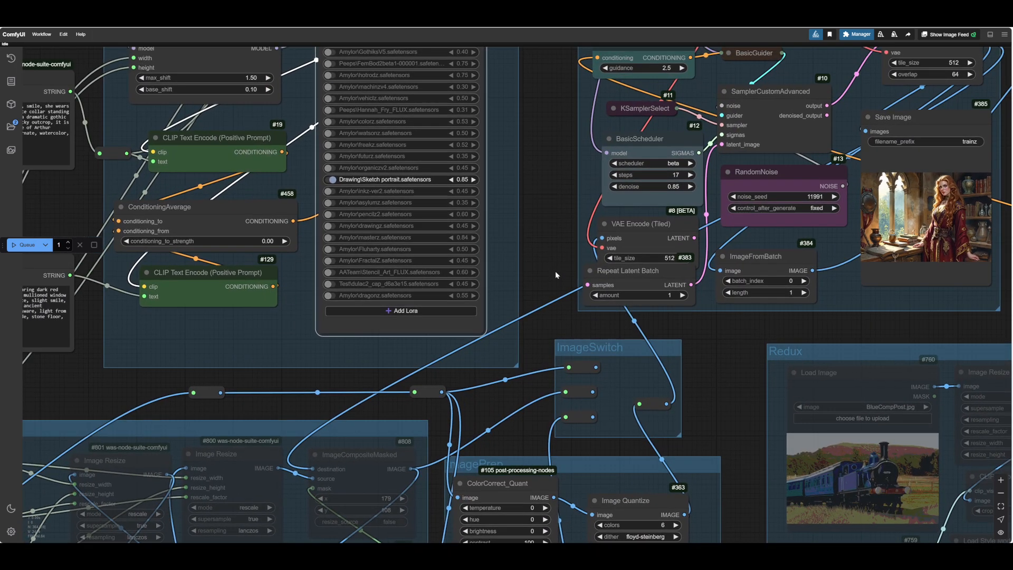
{"action": "mouse_move", "coordinate": [552, 258]}
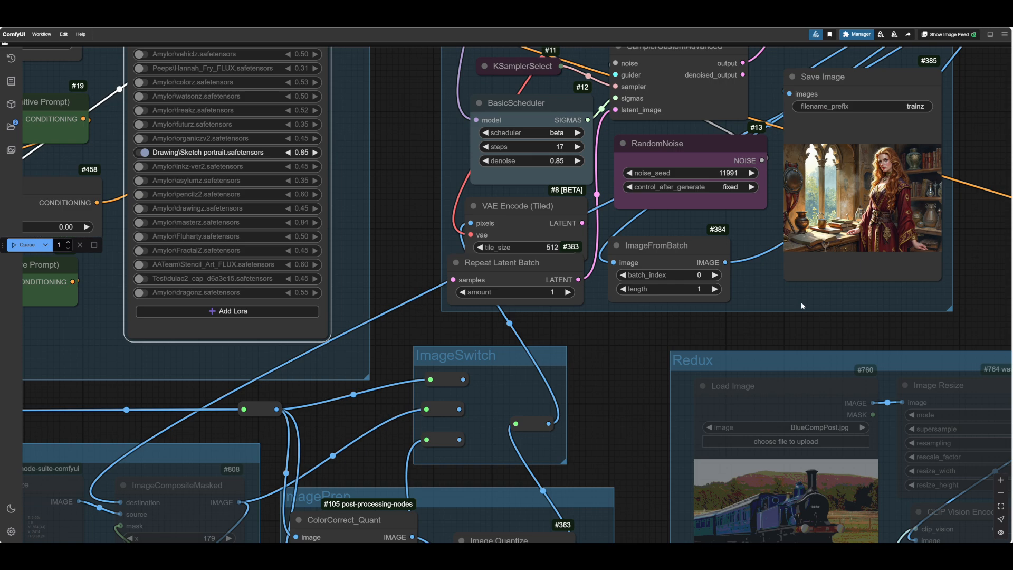
{"action": "right_click", "coordinate": [803, 306]}
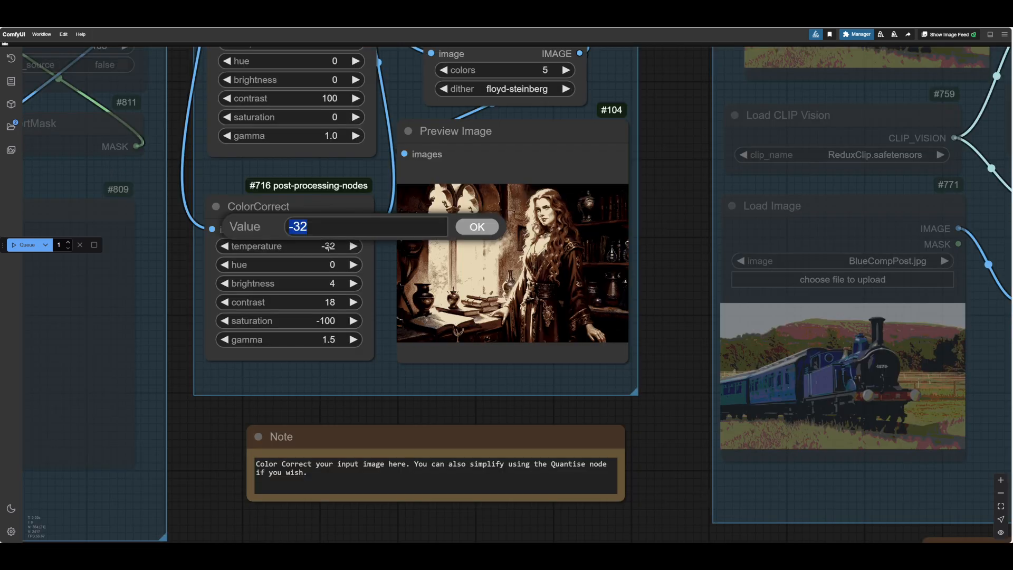
- Confirm the ColorCorrect temperature value of -32
{"action": "left_click", "coordinate": [477, 227]}
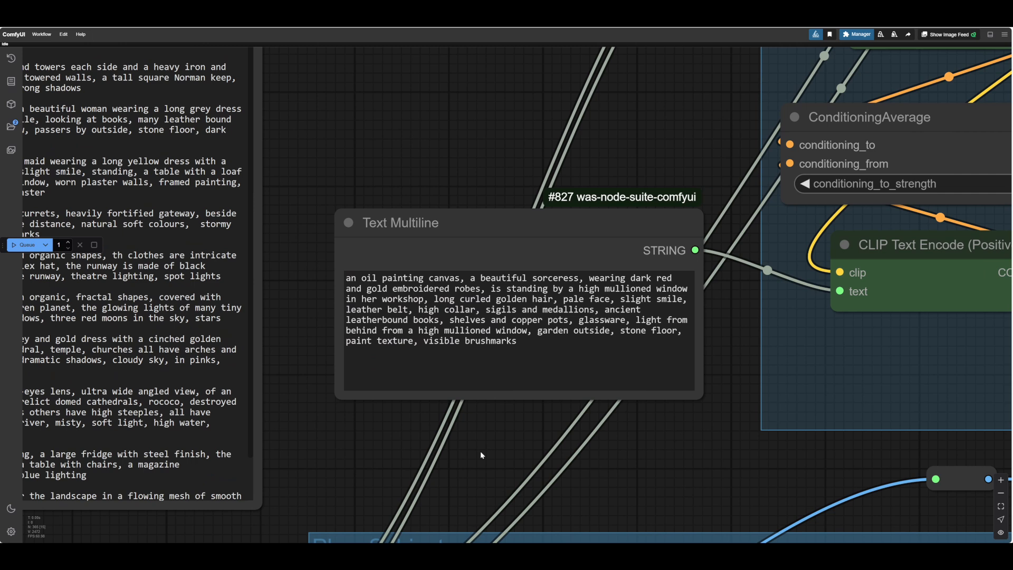
- Reword the prompt's medium from oil painting canvas to a blue pencil drawing
{"action": "double_click", "coordinate": [411, 277]}
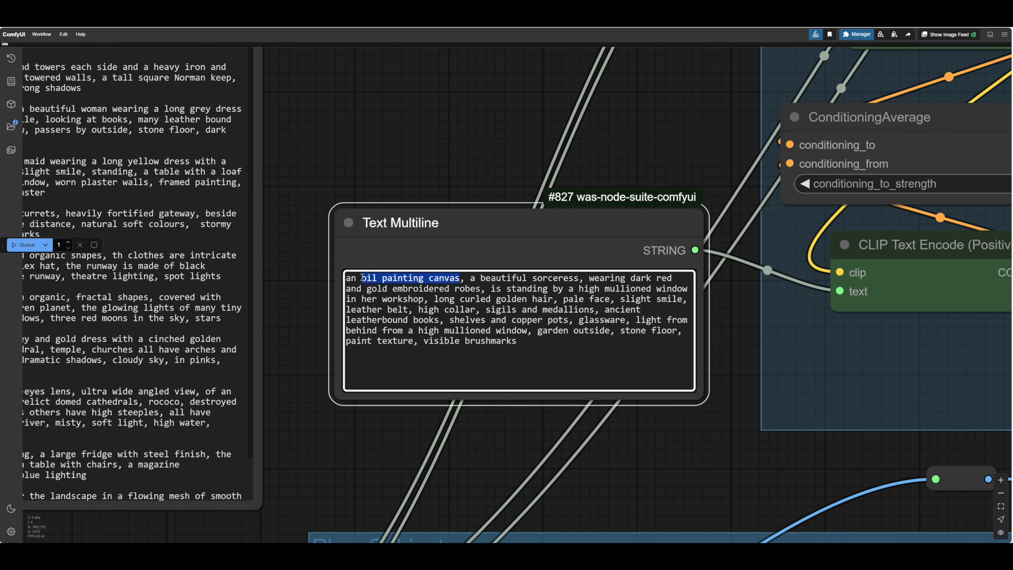
{"action": "type", "text": "blue pencil"}
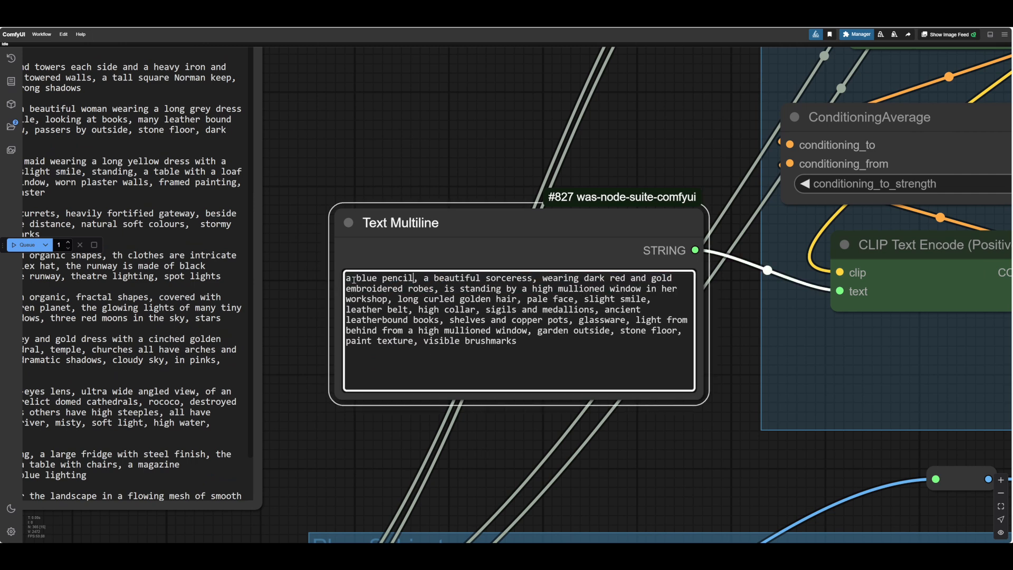
{"action": "type", "text": "drawing on white paper"}
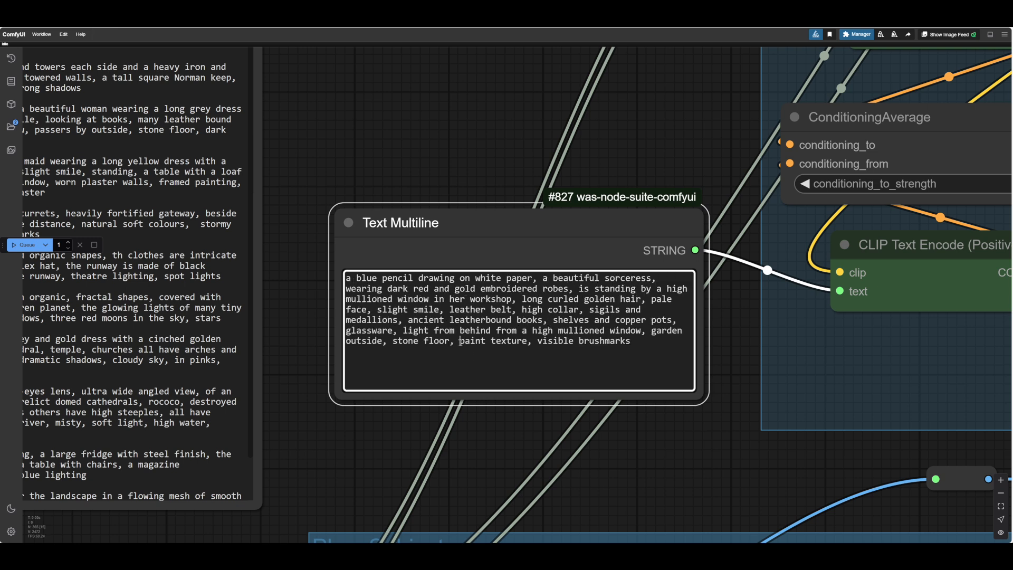
- Replace 'paint texture, visible brushmarks' with 'crosshatching, scribble' in the prompt
{"action": "left_click_drag", "start_coordinate": [459, 341], "coordinate": [631, 341]}
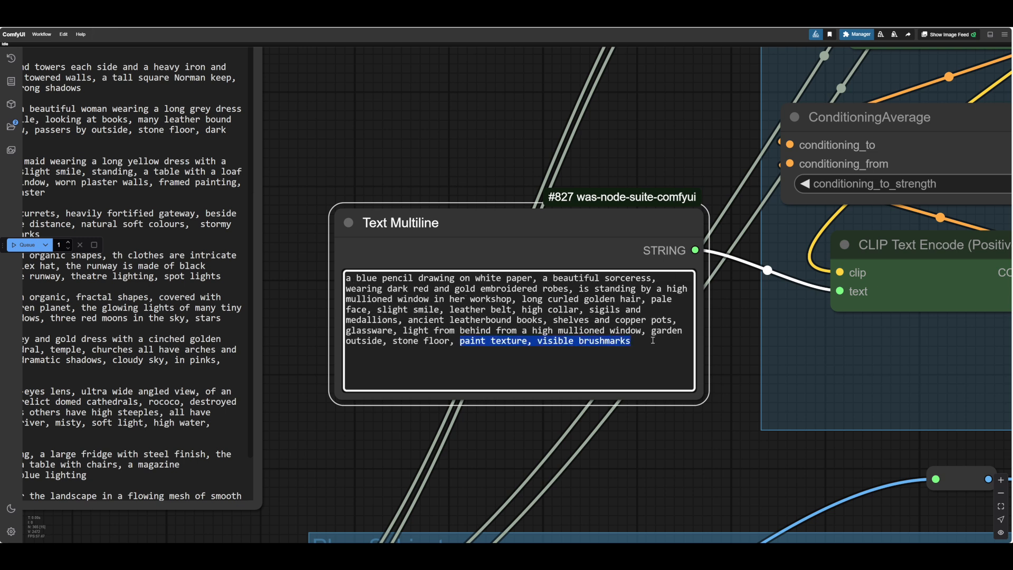
{"action": "type", "text": "crosshatching"}
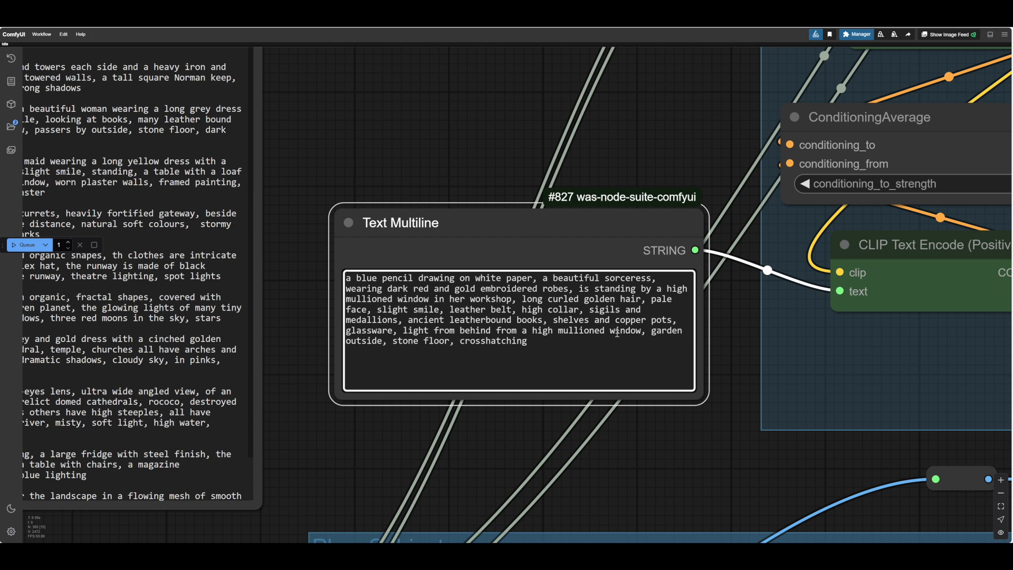
{"action": "type", "text": ", p"}
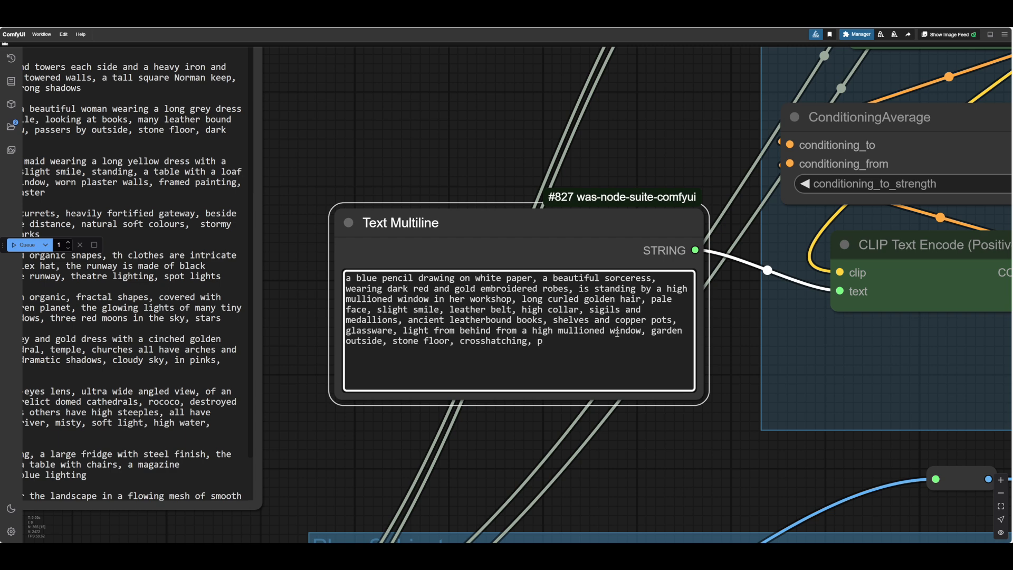
{"action": "type", "text": "cribble"}
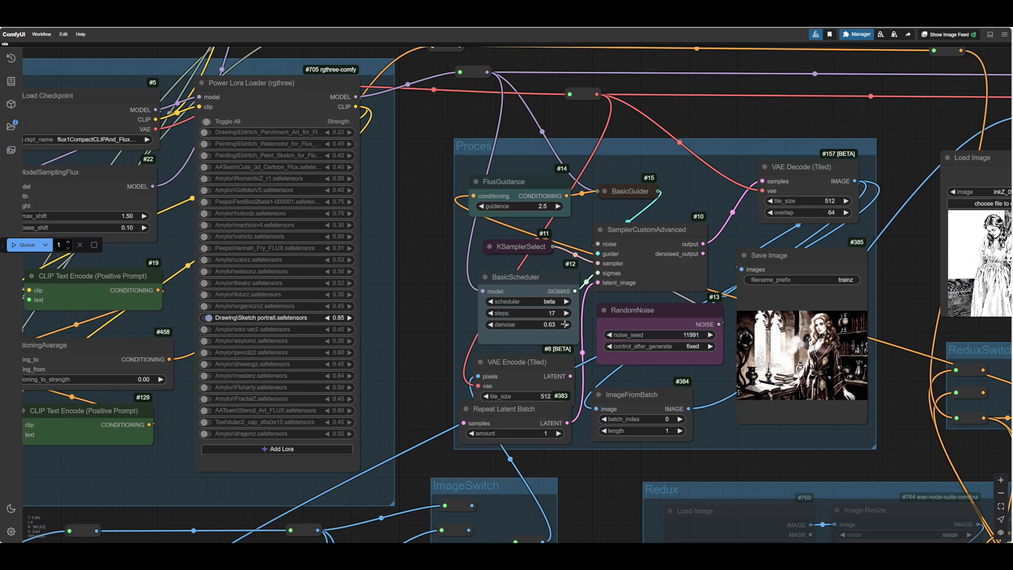
- Focus the Process sampling group beside the Power Lora Loader and its Save Image preview
{"action": "left_click", "coordinate": [564, 324]}
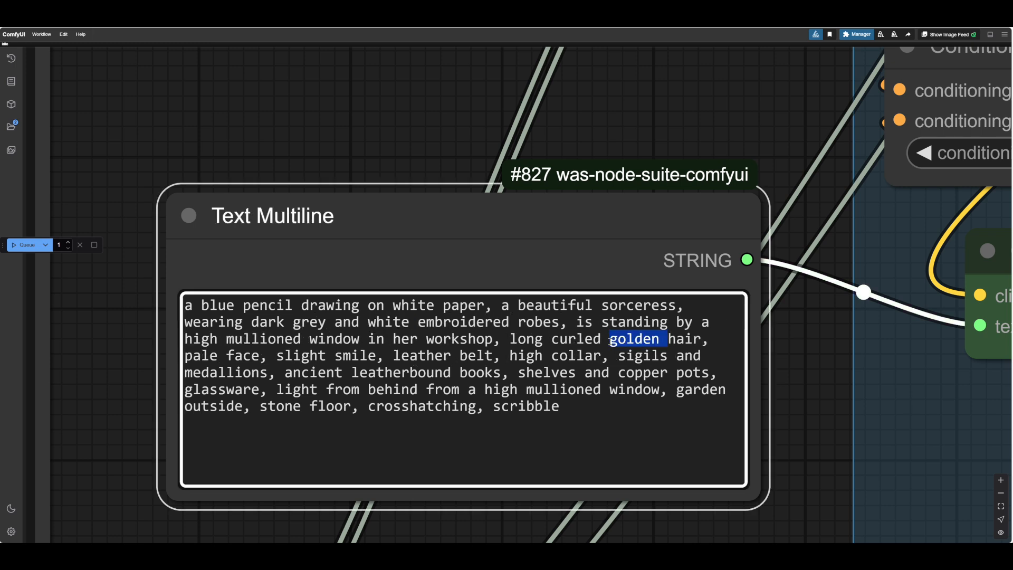
- Delete 'golden' from the hair description and begin rewording the copper pots
{"action": "key", "text": "Delete"}
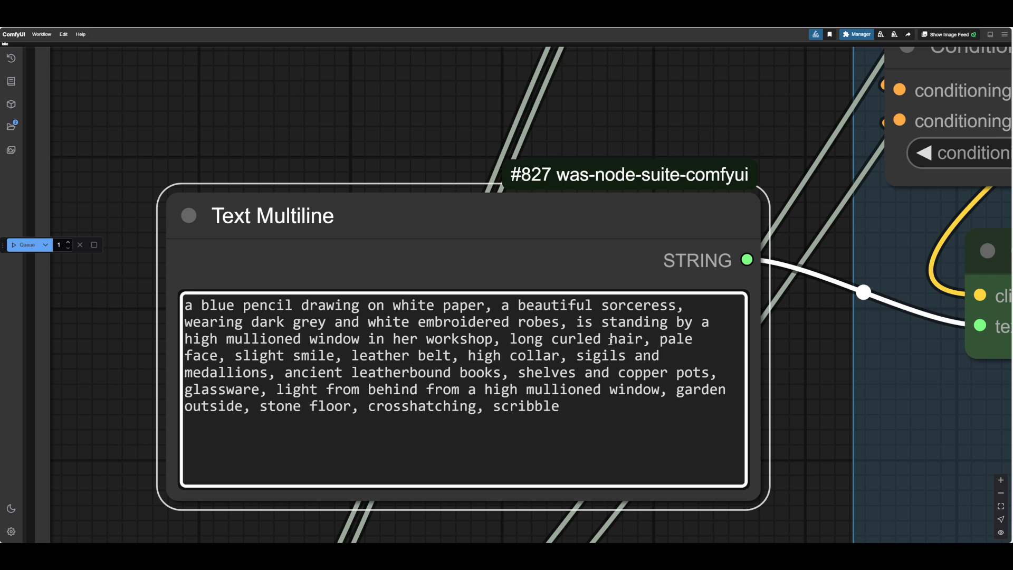
{"action": "double_click", "coordinate": [643, 373]}
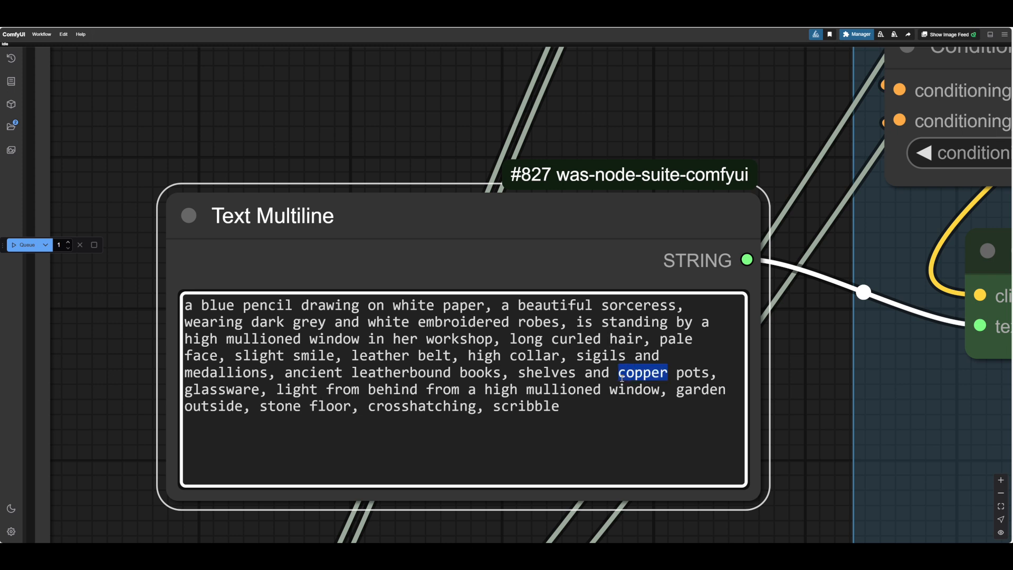
{"action": "type", "text": "m"}
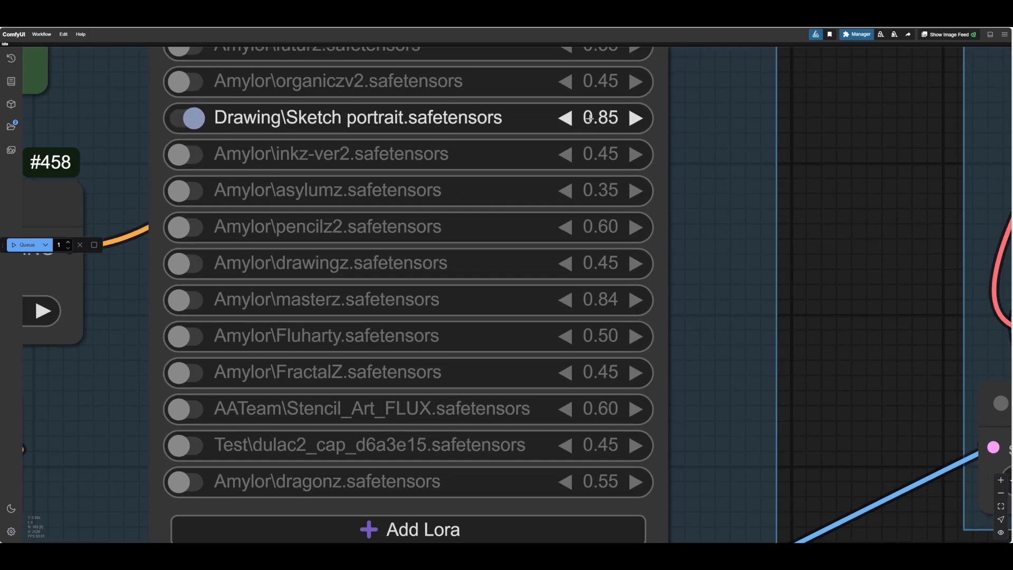
- Lower the Drawing\Sketch portrait LoRA strength from 0.85 to 0.75
{"action": "left_click", "coordinate": [563, 117]}
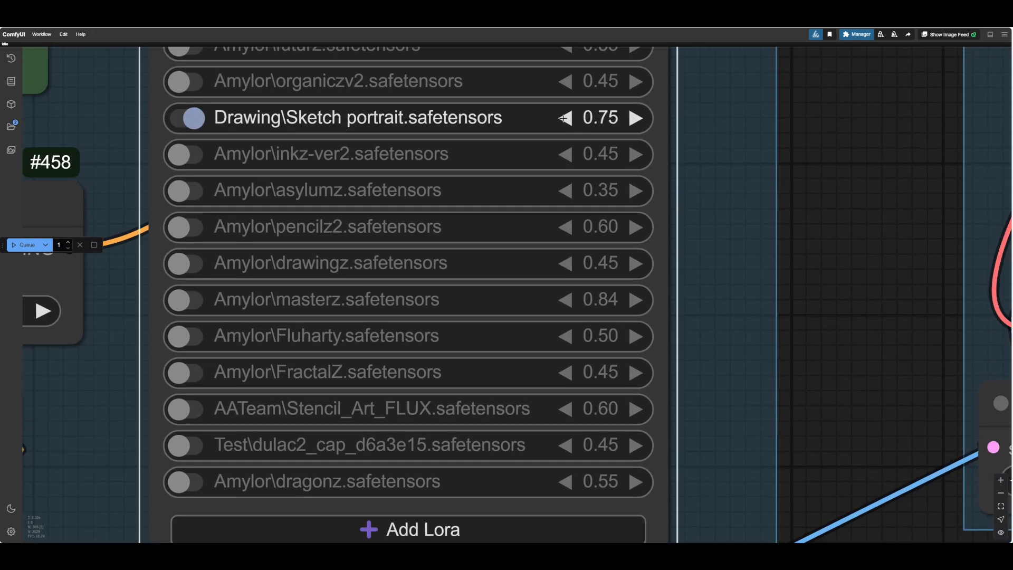
{"action": "left_click", "coordinate": [187, 336]}
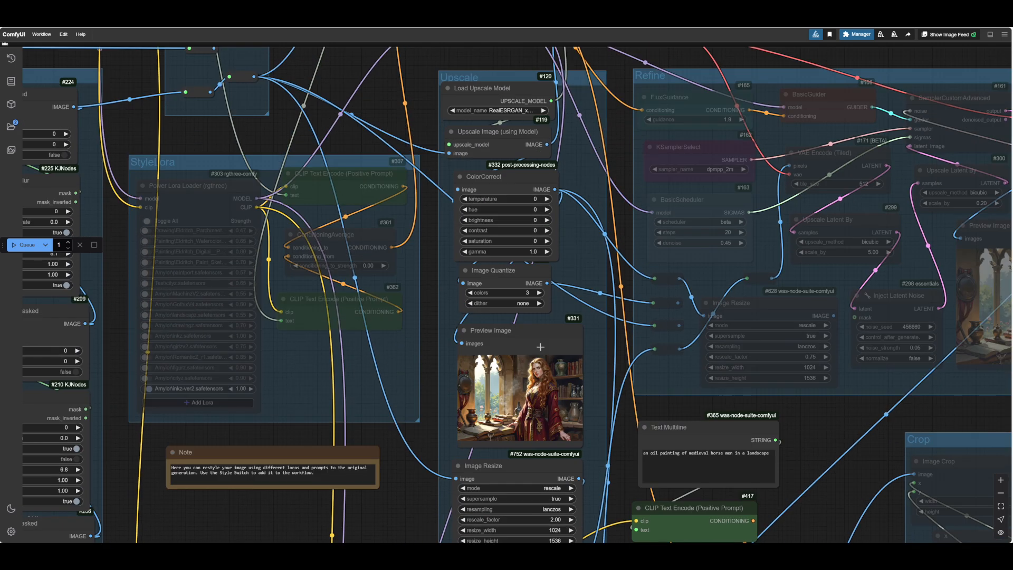
{"action": "mouse_move", "coordinate": [24, 245]}
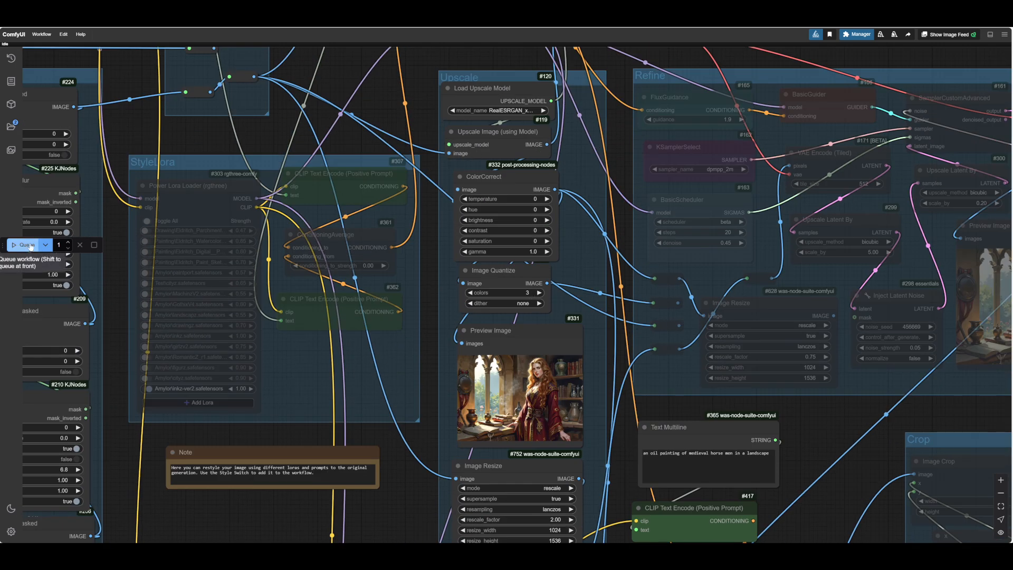
- Queue the whole workflow to generate a new sorceress image
{"action": "left_click", "coordinate": [26, 244]}
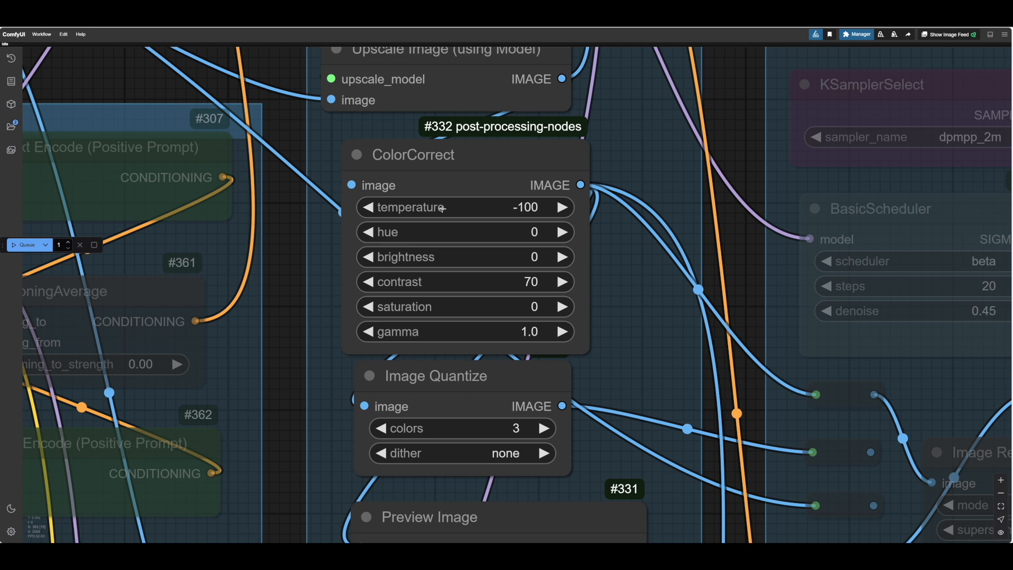
- Scroll to the upscale ColorCorrect node holding temperature -100 and contrast 70
{"action": "scroll", "scroll_direction": "down", "scroll_amount": 3}
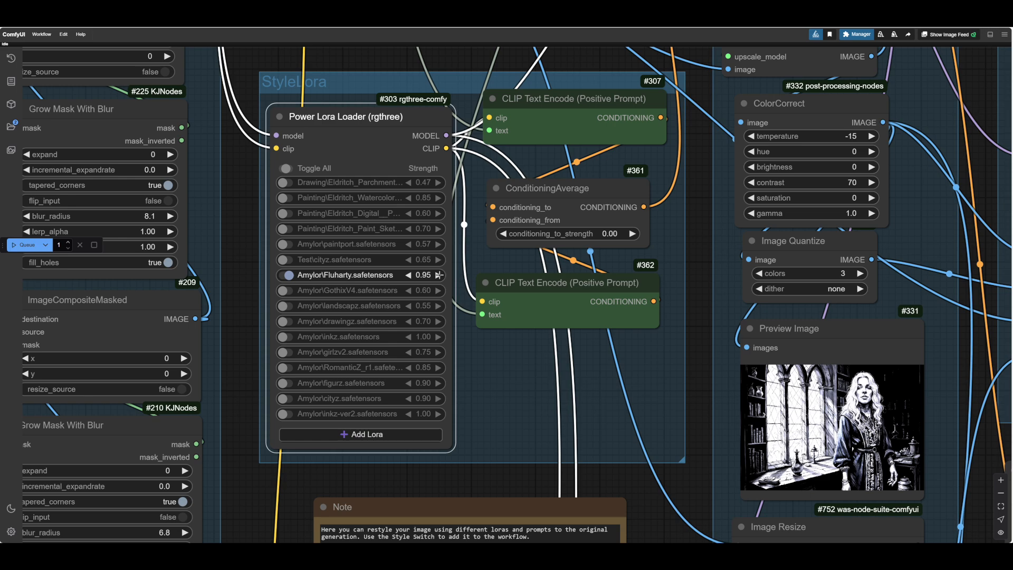
- Scroll to the upscale preview showing the black-and-white sorceress sketch at temperature -15
{"action": "scroll", "scroll_direction": "down", "scroll_amount": 3}
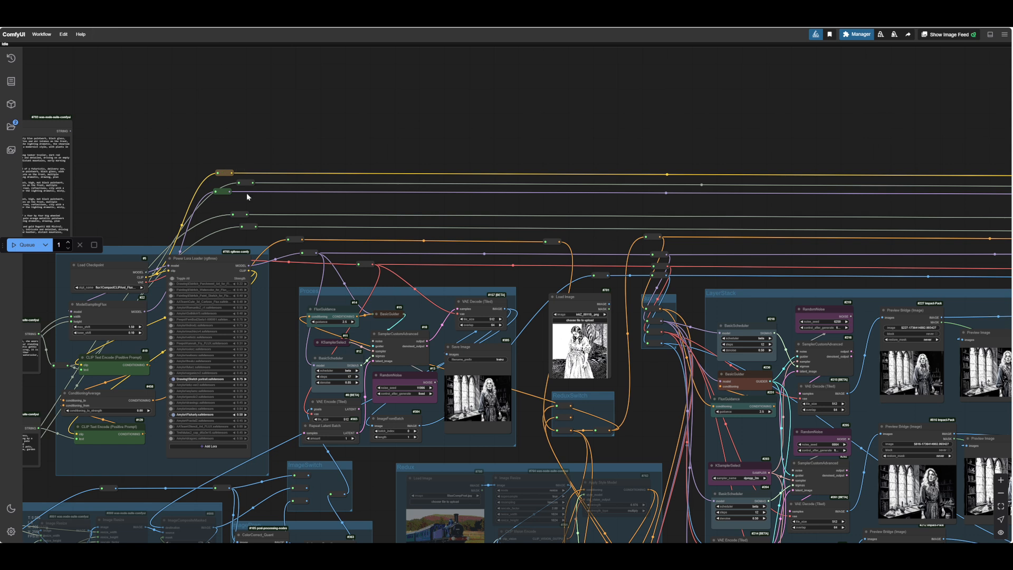
{"action": "mouse_move", "coordinate": [282, 353]}
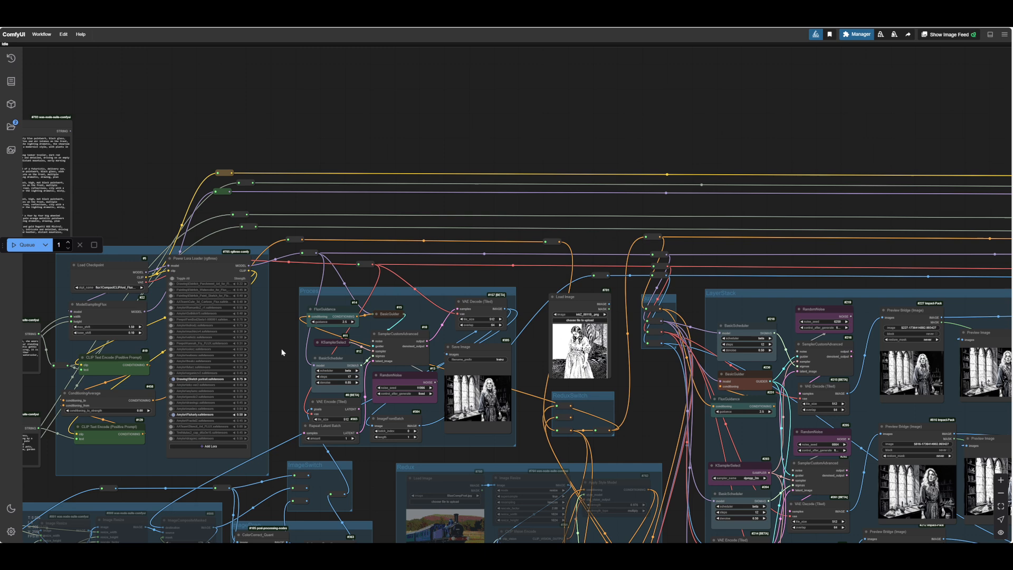
{"action": "mouse_move", "coordinate": [464, 228]}
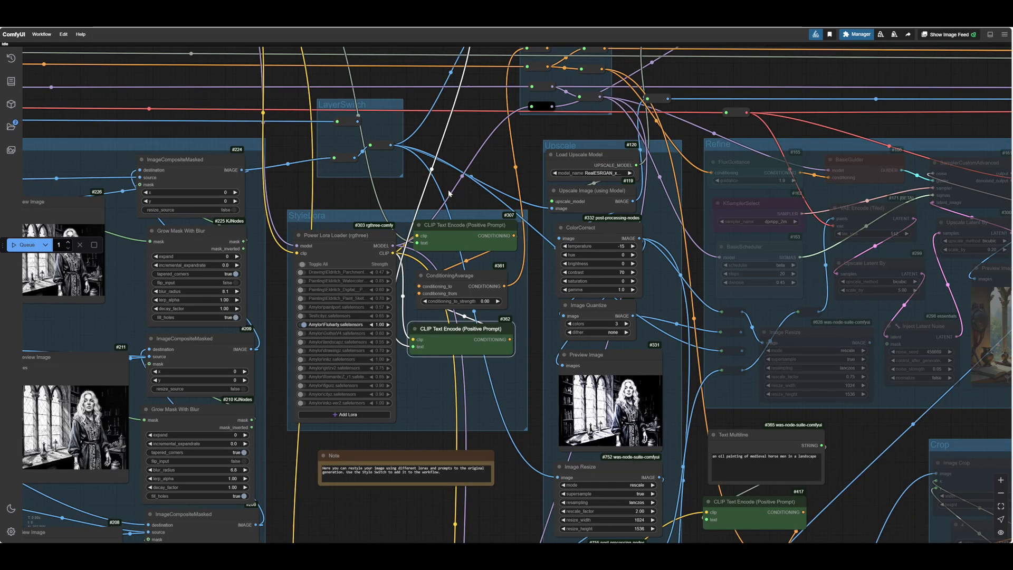
- Pan the canvas up to the pencil-drawing and watercolour prompt notes above the StyleSwitch group
{"action": "left_click_drag", "start_coordinate": [449, 194], "coordinate": [416, 332]}
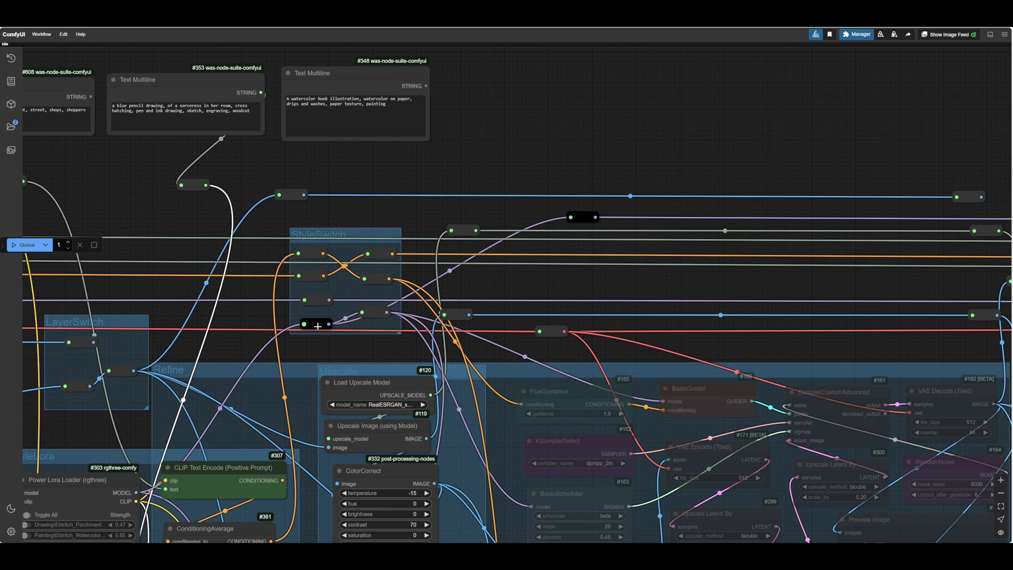
{"action": "mouse_move", "coordinate": [311, 251]}
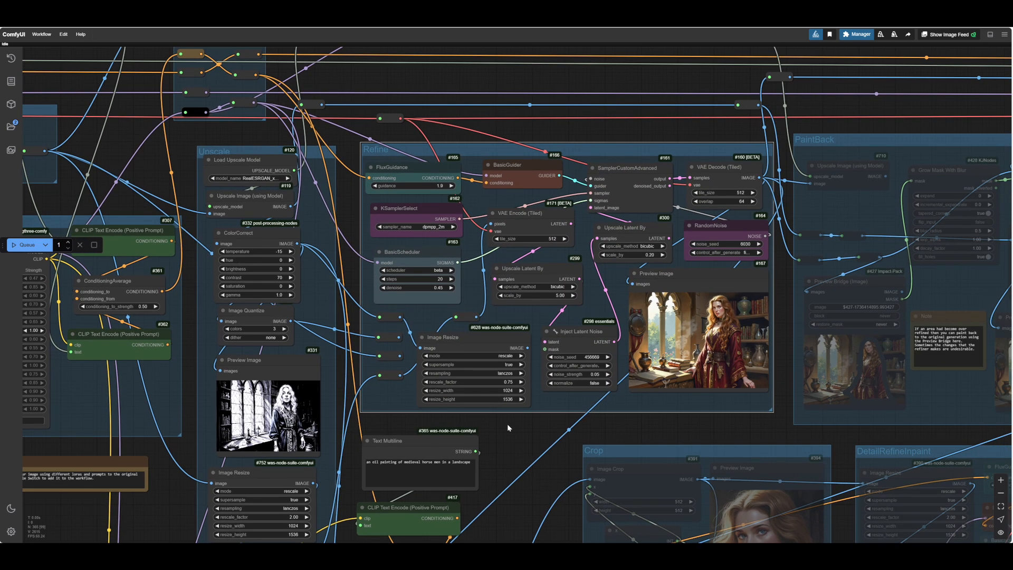
{"action": "mouse_move", "coordinate": [498, 445]}
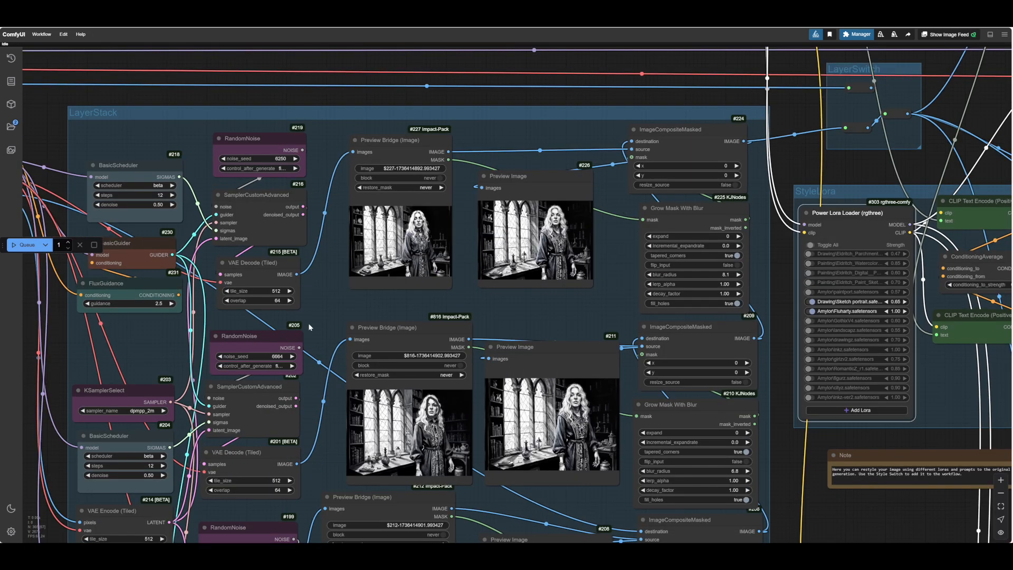
- Bring the Power Lora Loader into view showing Drawing\Sketch portrait at 0.65 and Fluharty at 1.00
{"action": "right_click", "coordinate": [310, 327]}
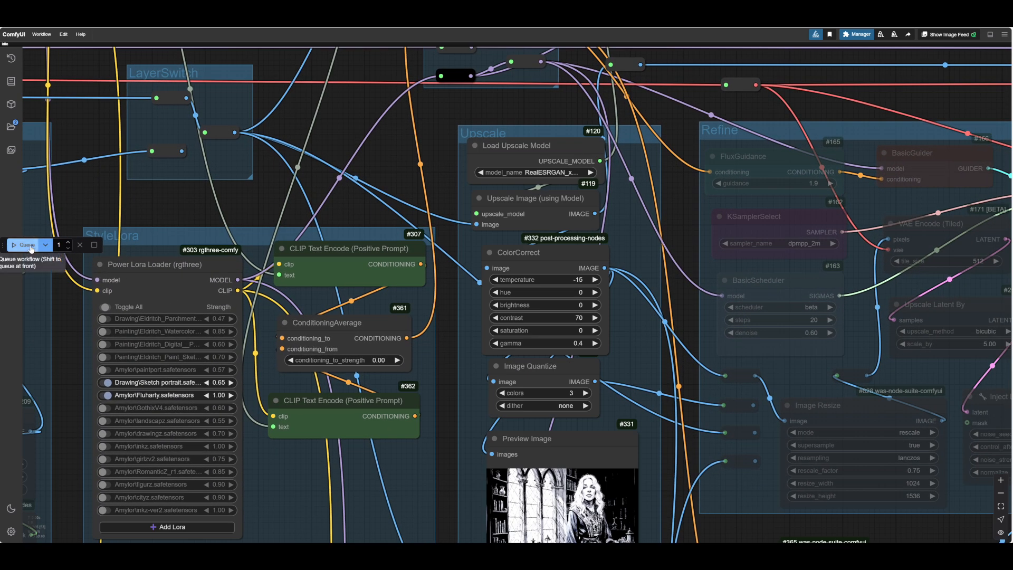
- Queue the workflow to render the blue-ink pencil sketch of the sorceress in the Refine preview
{"action": "left_click", "coordinate": [28, 244]}
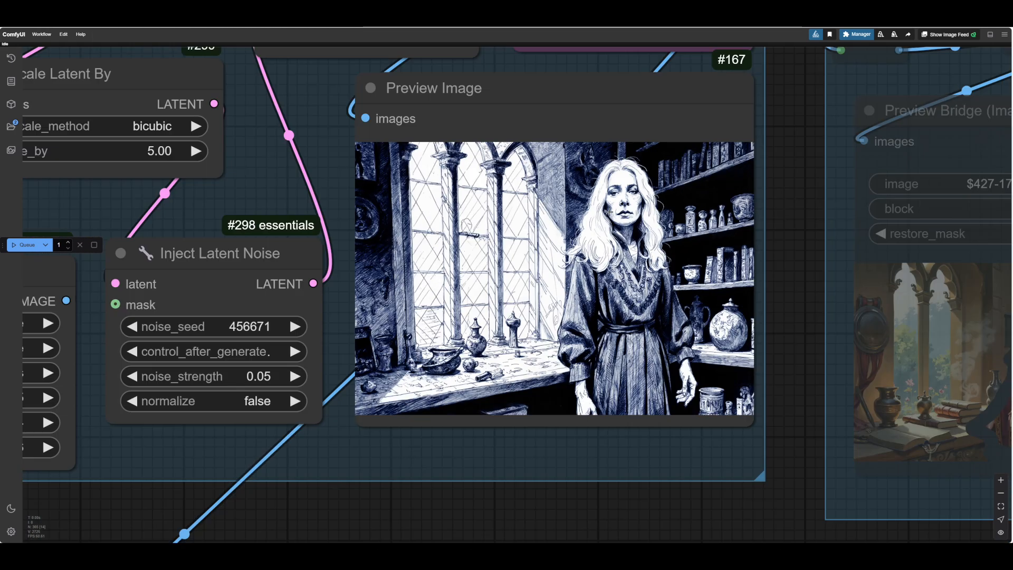
- Reveal the list of Amylor LoRA files available for the style loader
{"action": "scroll", "scroll_direction": "down", "scroll_amount": 3}
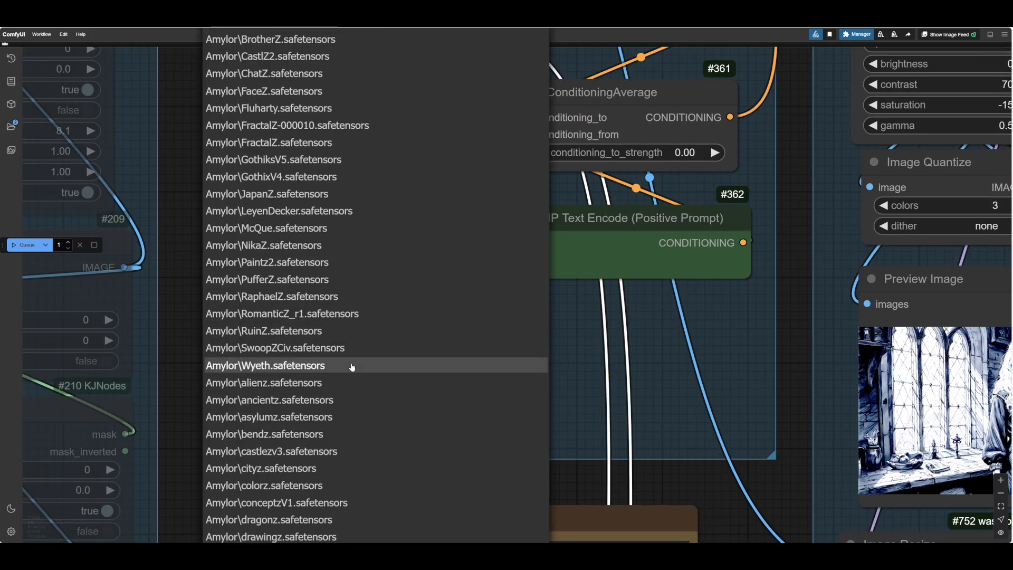
- Choose a different .safetensors LoRA file for the style loader
{"action": "left_click", "coordinate": [265, 367]}
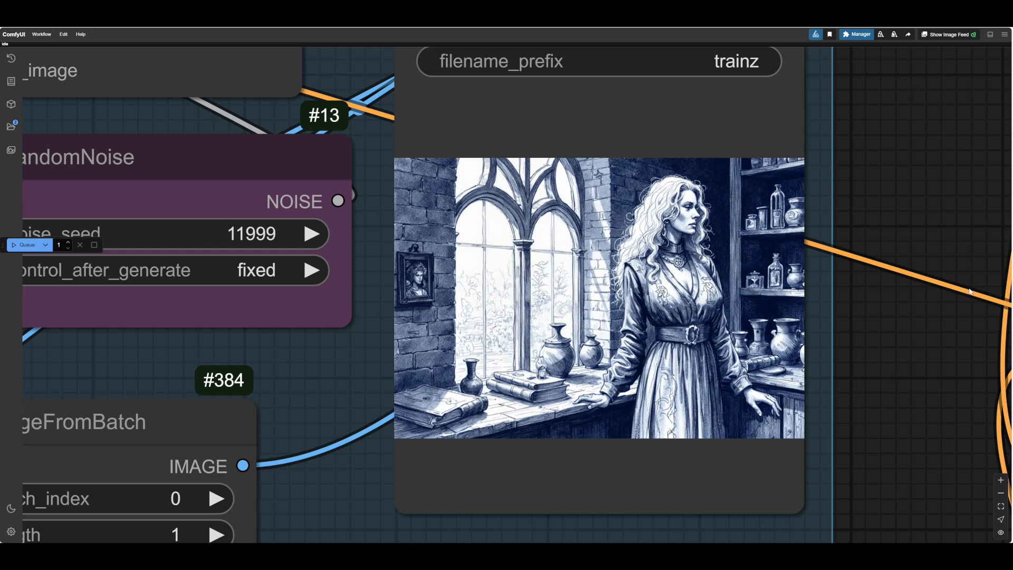
- Zoom out to the Redux group with the steam-train reference images and the Image Prep group
{"action": "scroll", "scroll_direction": "down", "scroll_amount": 3}
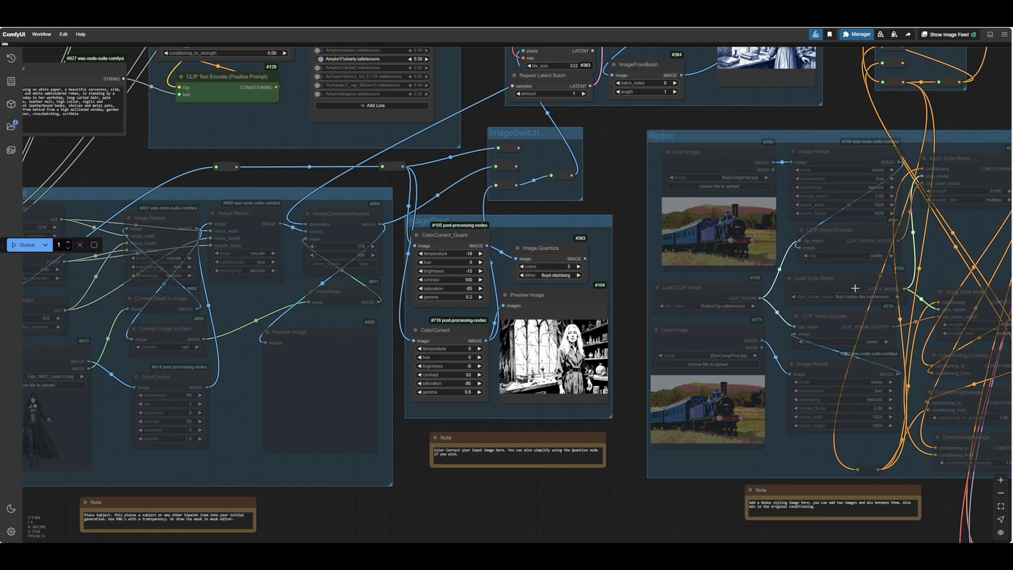
{"action": "mouse_move", "coordinate": [697, 463]}
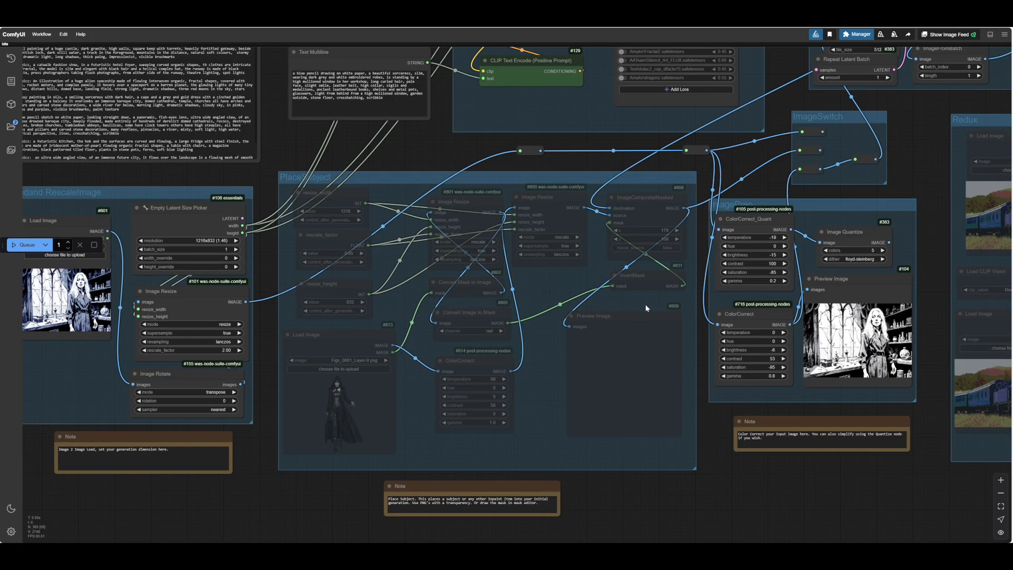
{"action": "mouse_move", "coordinate": [359, 406]}
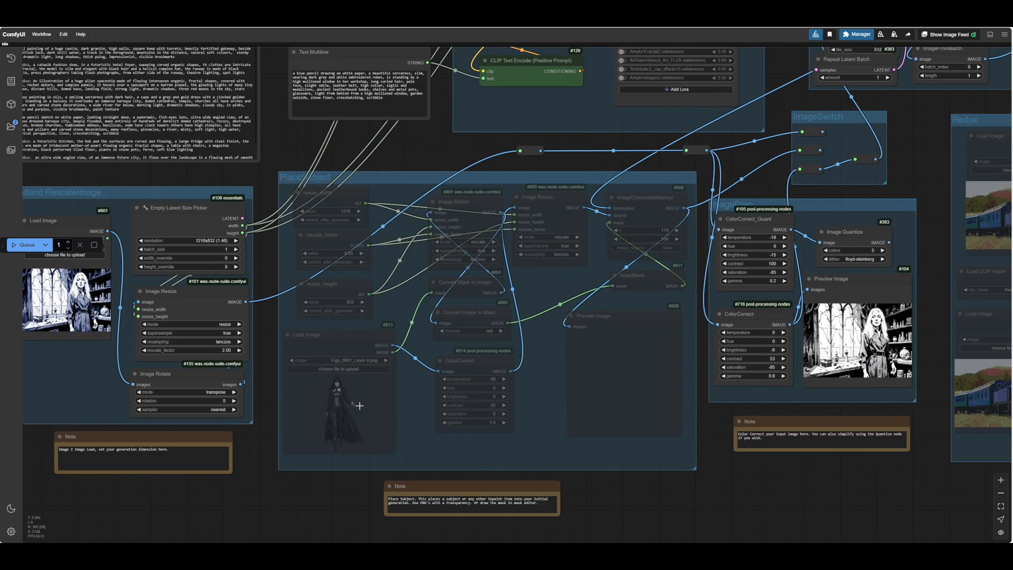
{"action": "mouse_move", "coordinate": [314, 273]}
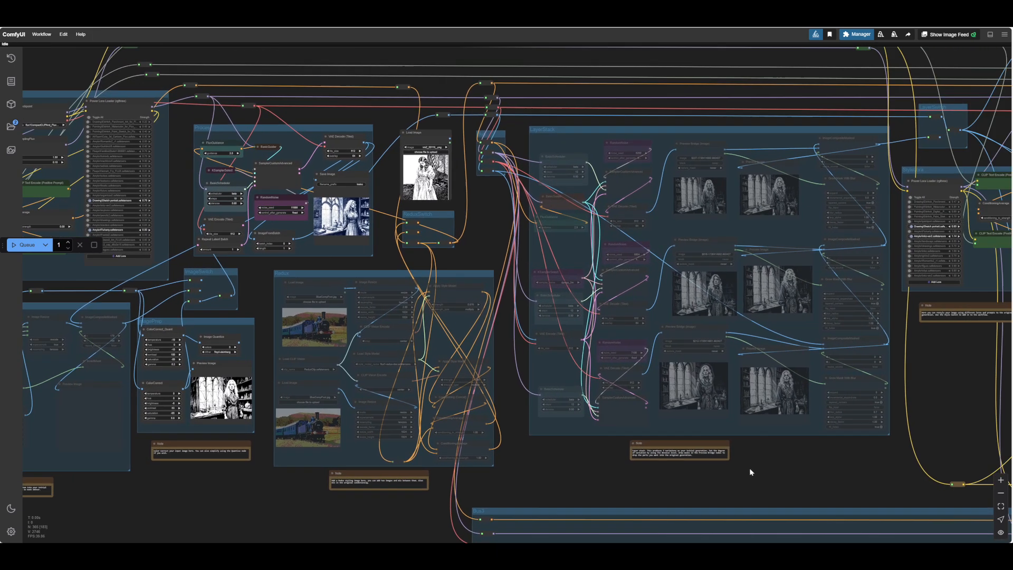
- Drag the canvas to the LayerStack sorceress previews and the Flux LoRA stack
{"action": "left_click_drag", "start_coordinate": [749, 472], "coordinate": [782, 430]}
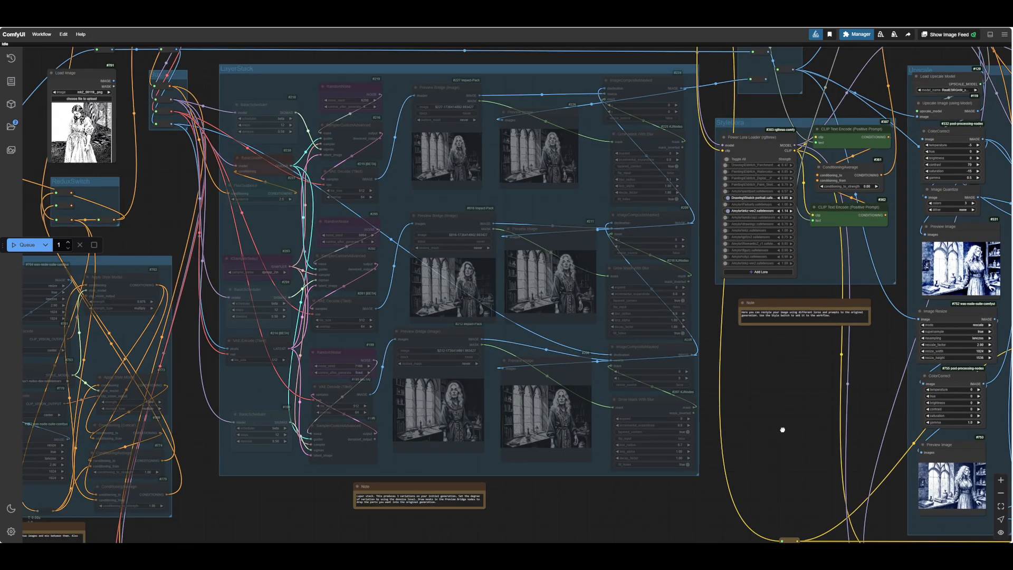